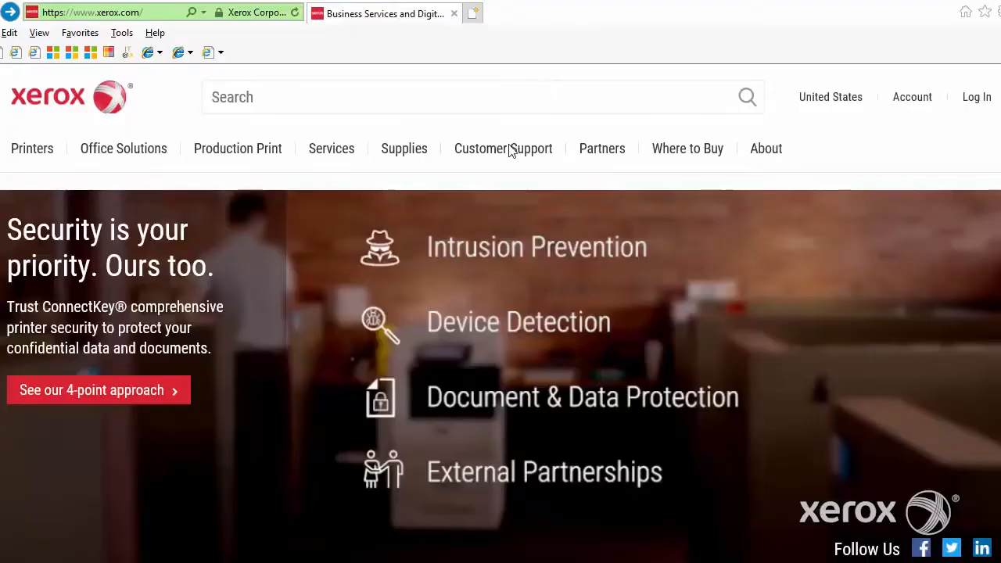
- Search Xerox Support and Drivers for 'freeflow' and open FreeFlow Core Drivers & Downloads
left_click(503, 148)
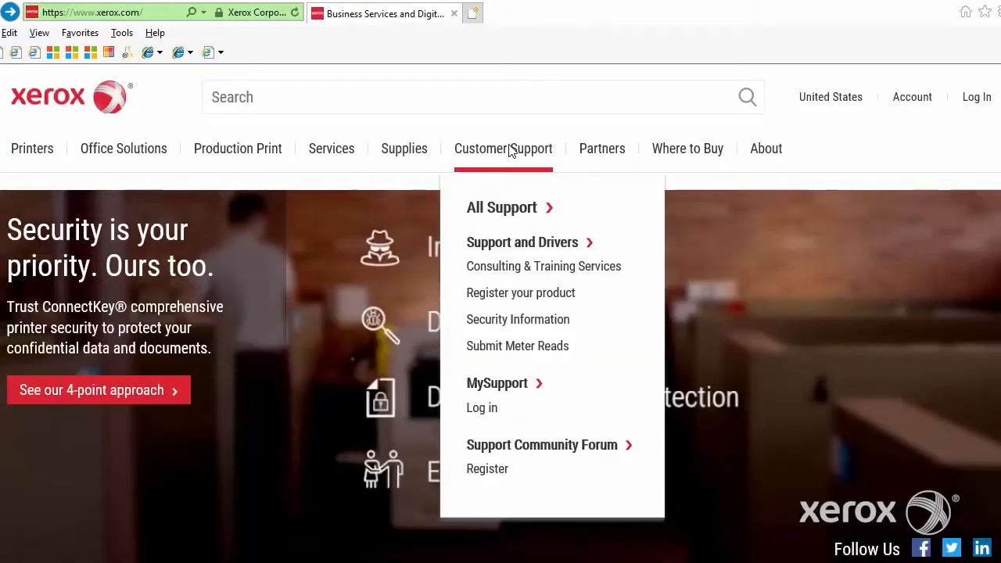
mouse_move(501, 243)
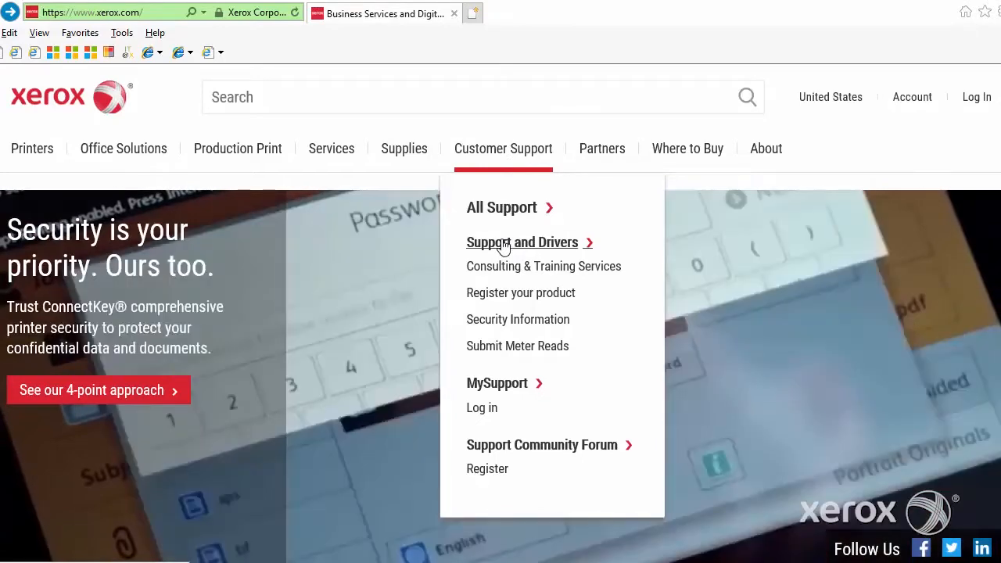
left_click(522, 242)
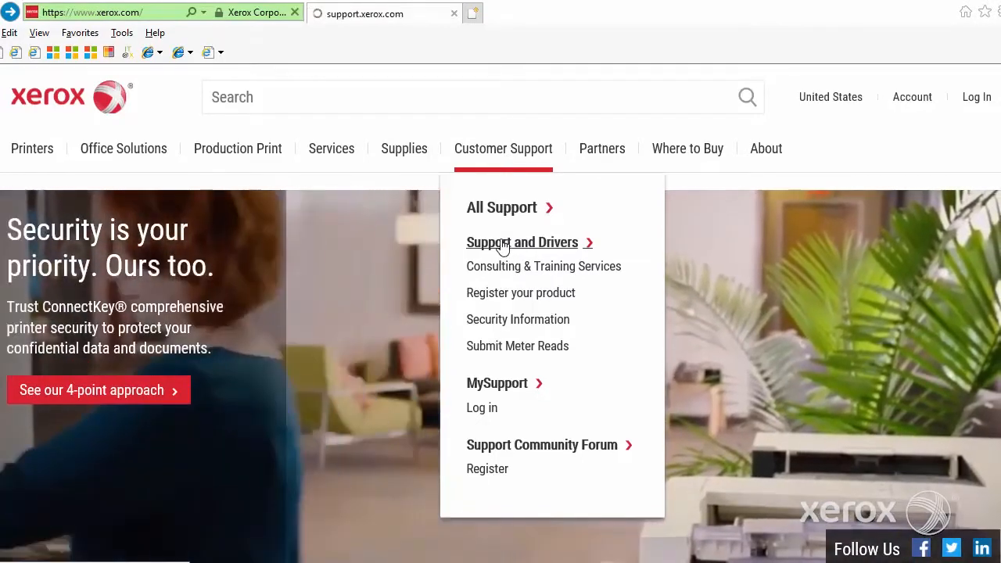
left_click(522, 242)
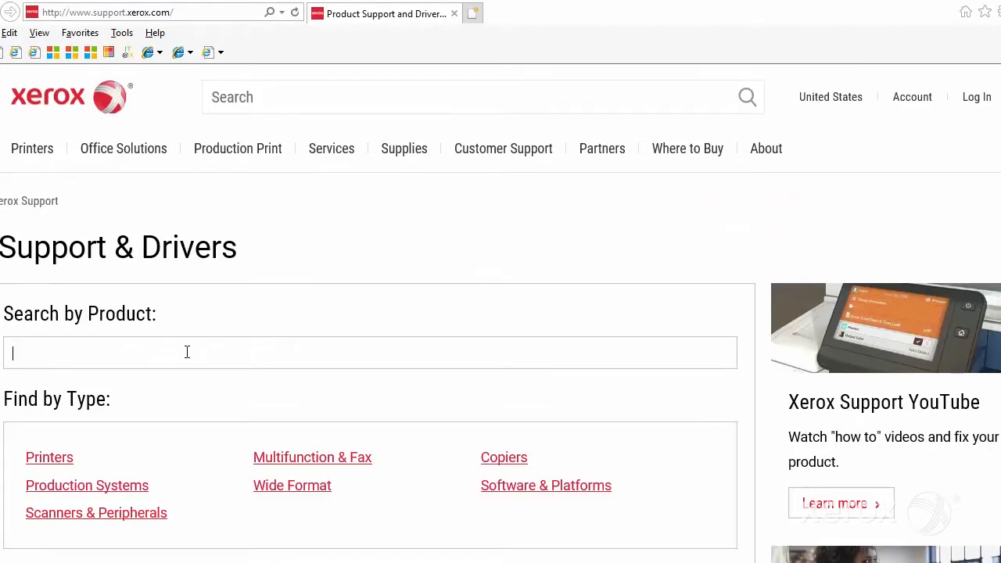
type("freeflow")
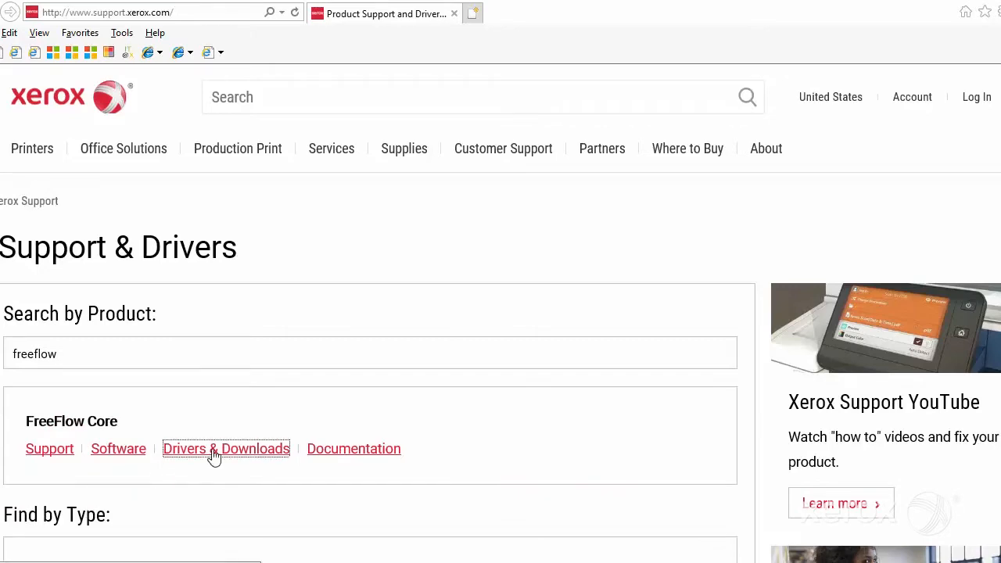
left_click(226, 449)
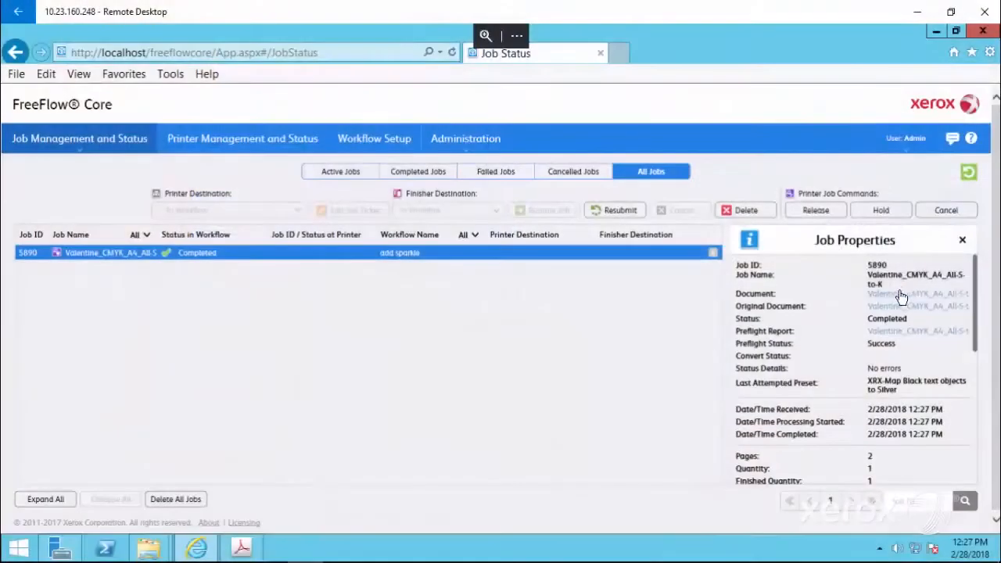
- Download job 5890's processed Valentine card document and open it in Acrobat
left_click(918, 293)
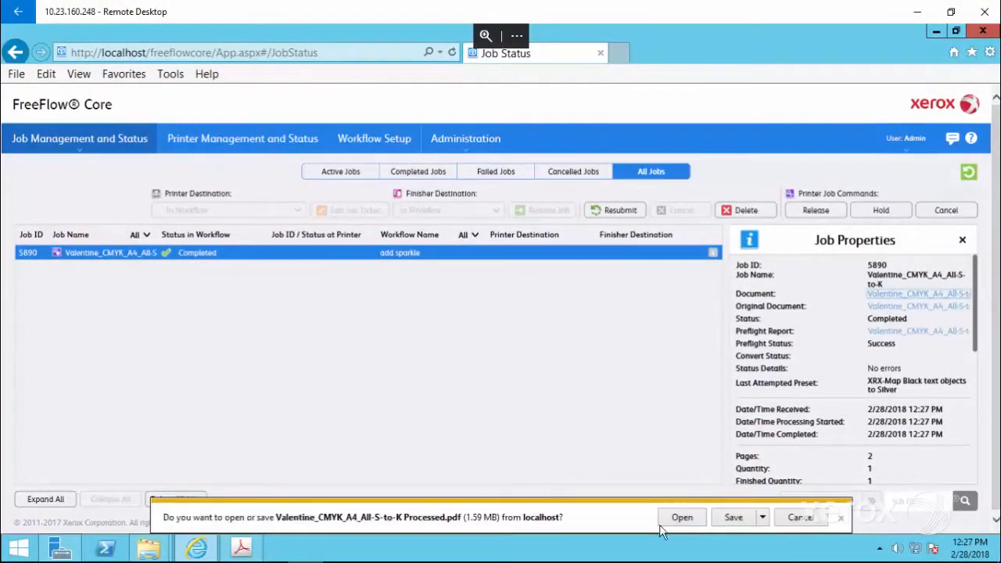
left_click(681, 517)
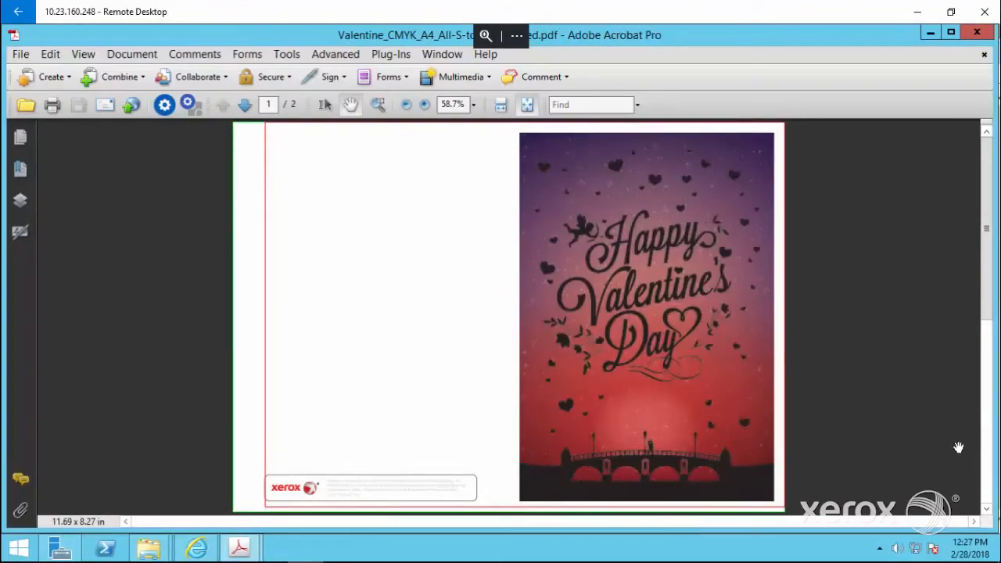